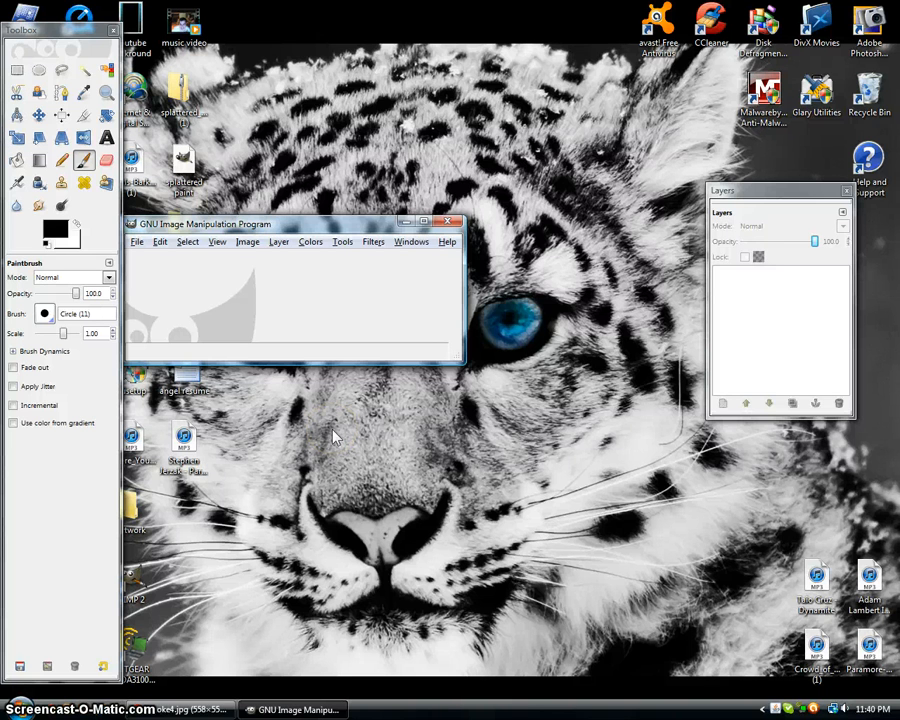
mouse_move(257, 335)
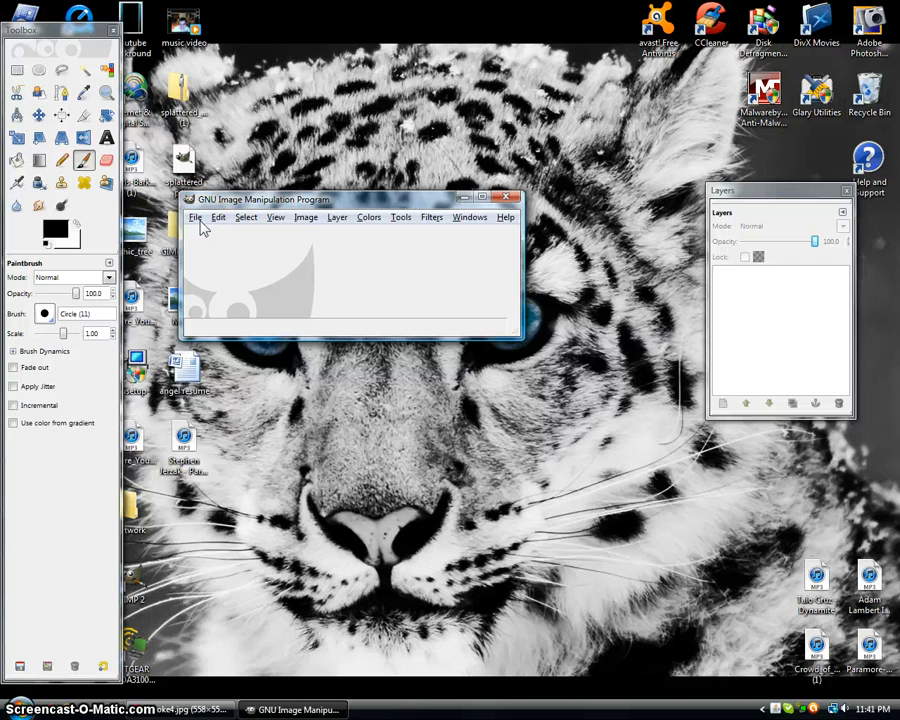
Open GIMP's File menu, then switch to the Screencast-O-Matic browser page
click(195, 217)
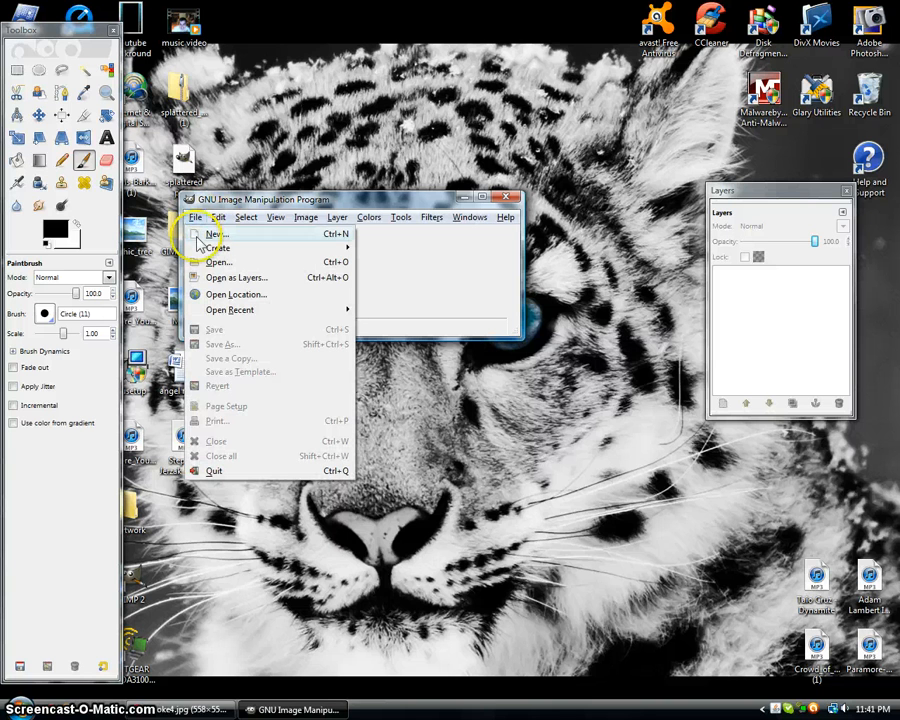
mouse_move(205, 262)
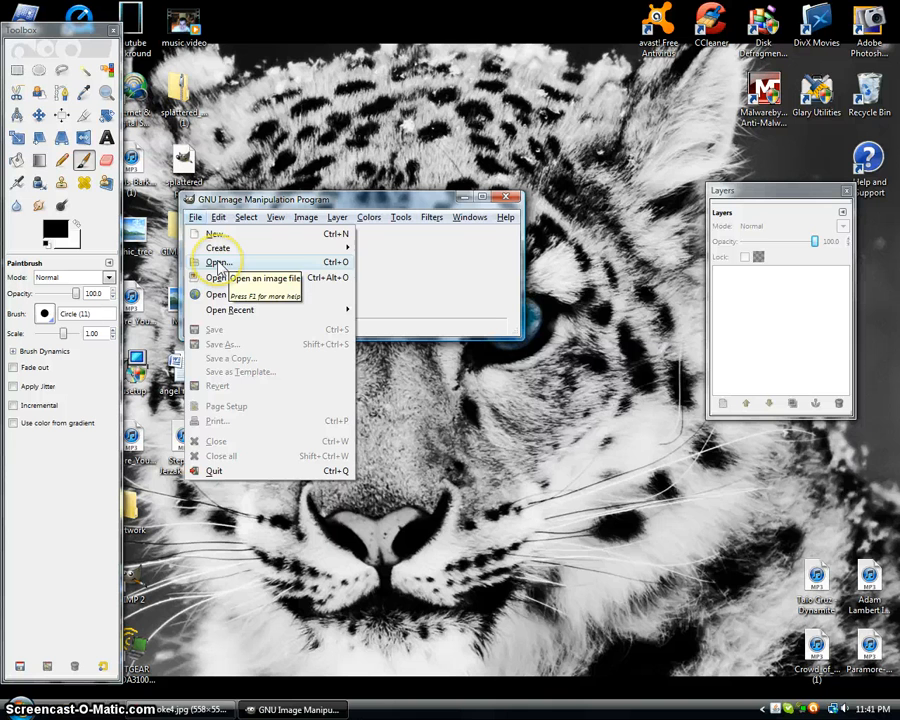
mouse_move(217, 295)
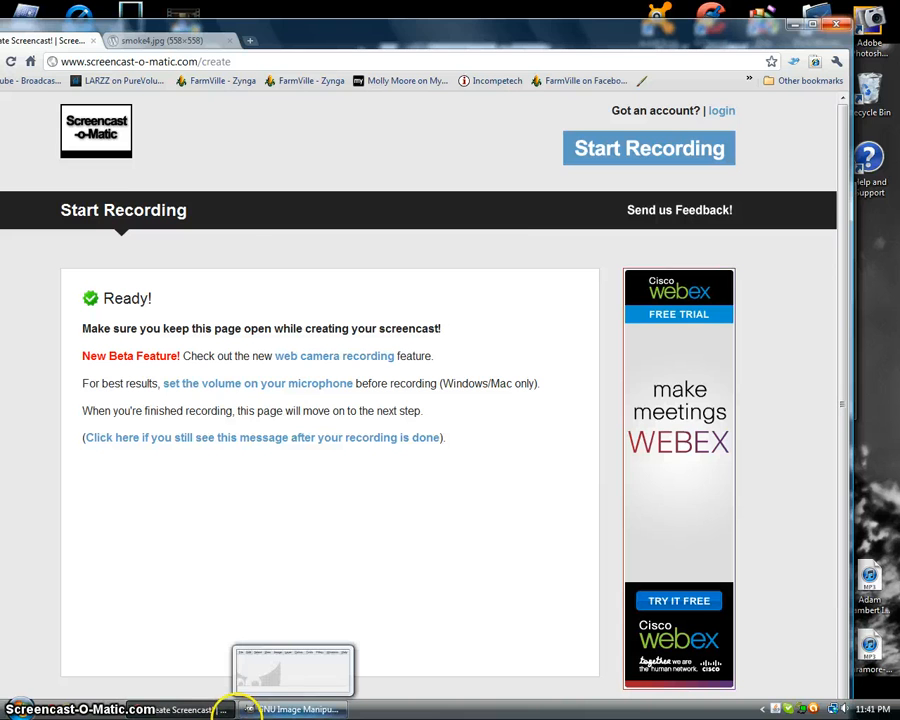
Bring the empty GIMP window back to the front from the taskbar
click(292, 708)
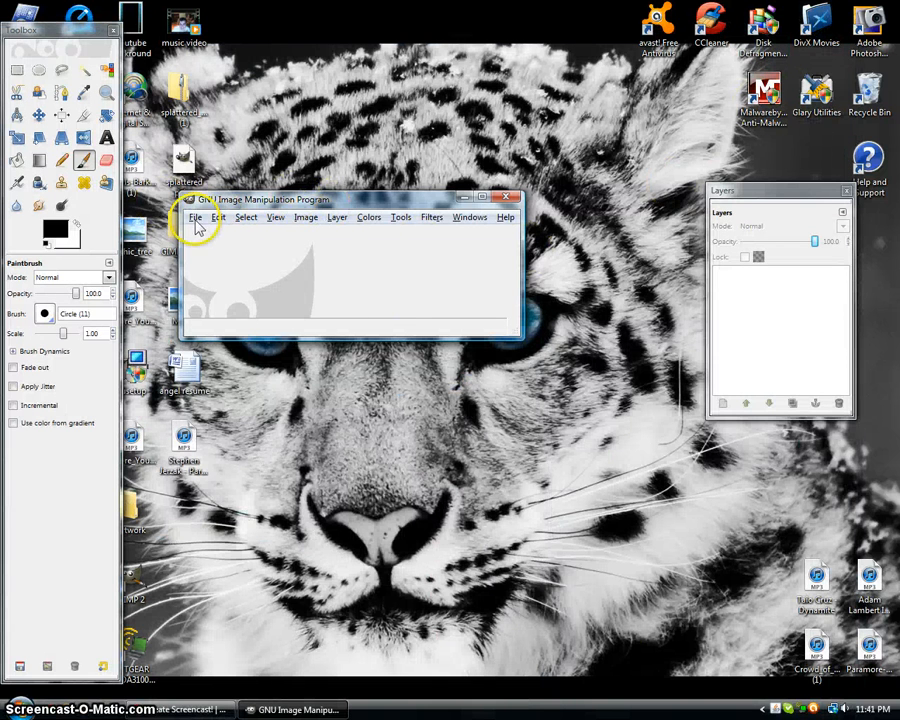
Open smoke4.jpg from its web address and add a transparent New Layer above Background
click(195, 217)
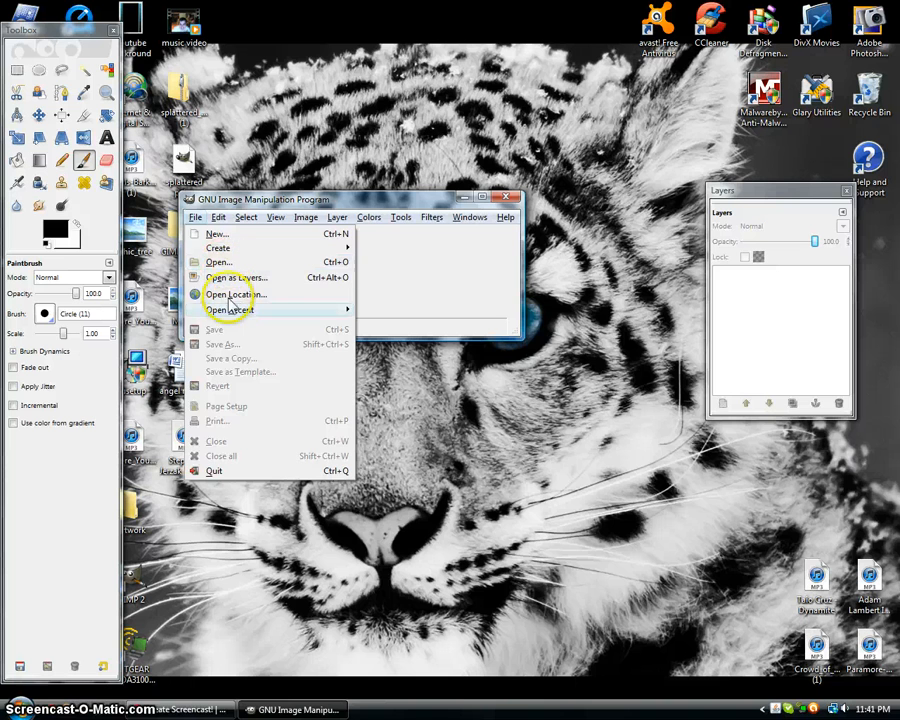
click(231, 294)
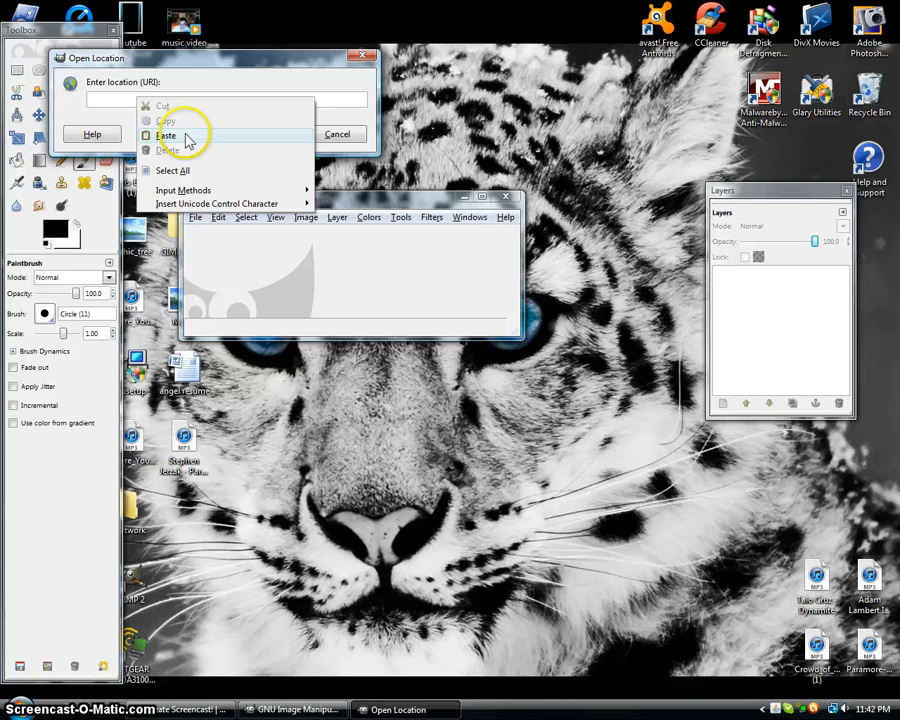
click(190, 132)
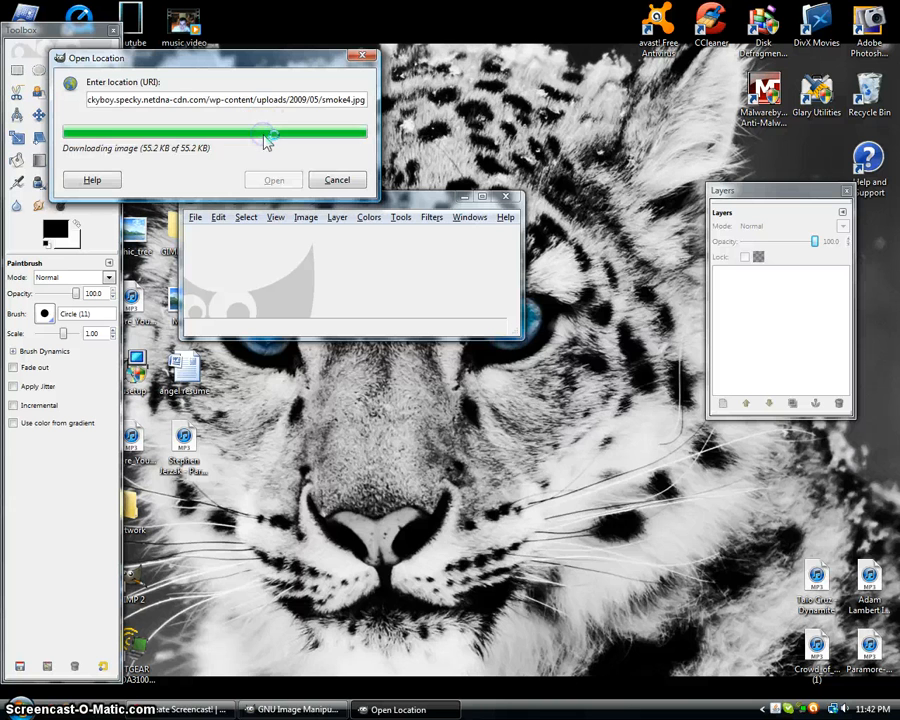
click(273, 180)
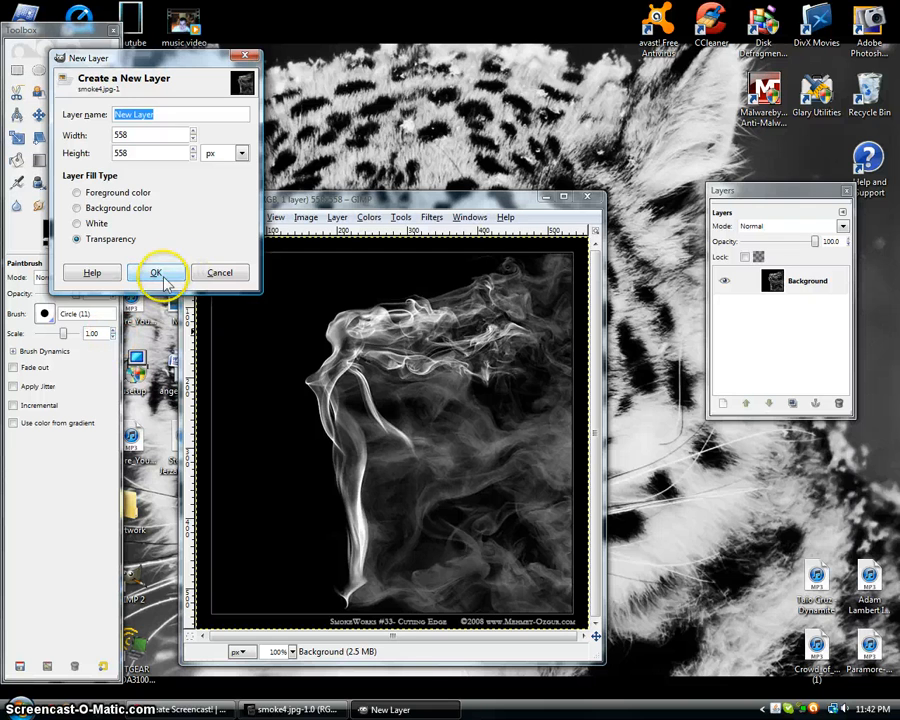
click(155, 272)
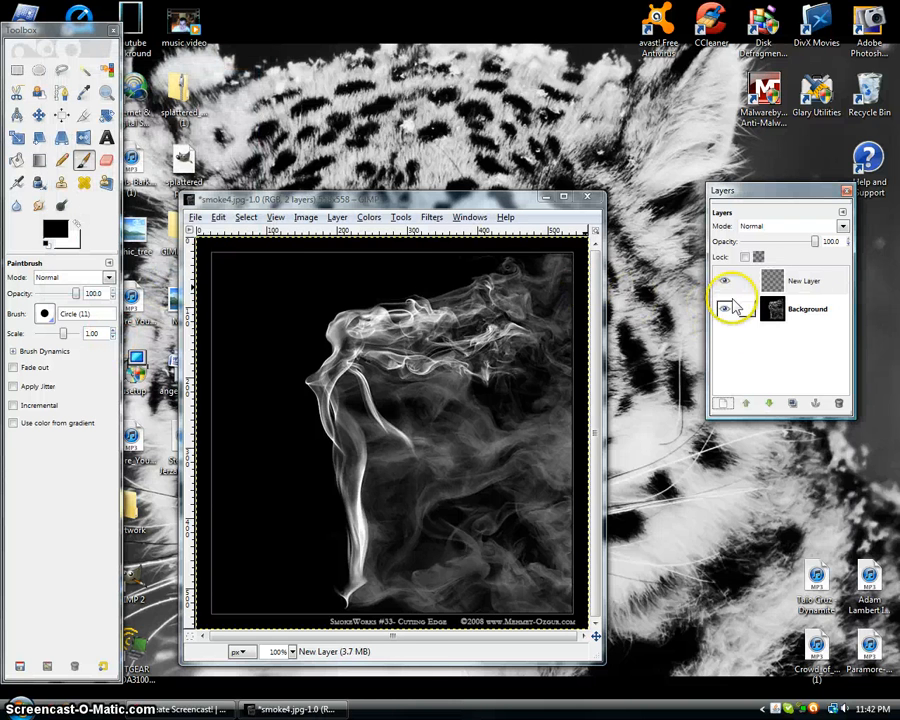
click(724, 308)
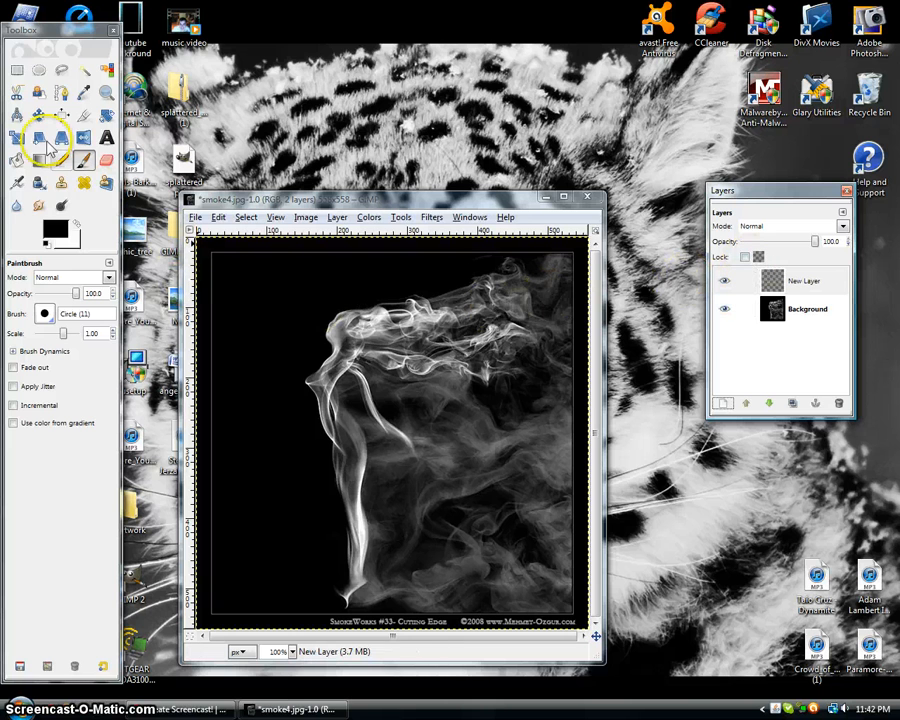
Drag a Full saturation spectrum gradient diagonally from top-left to bottom-right across New Layer
click(38, 160)
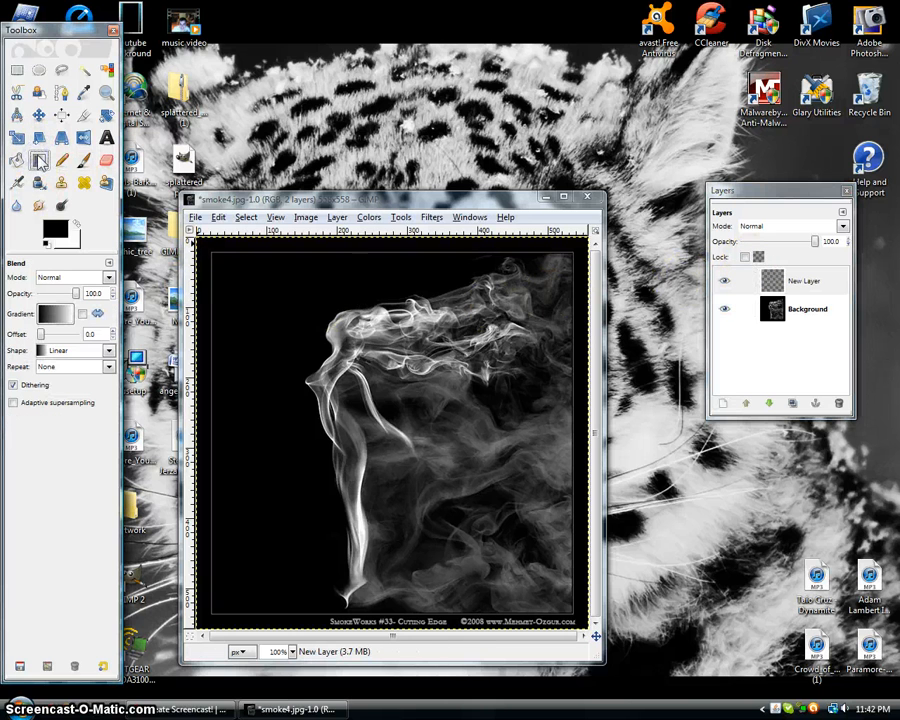
click(57, 314)
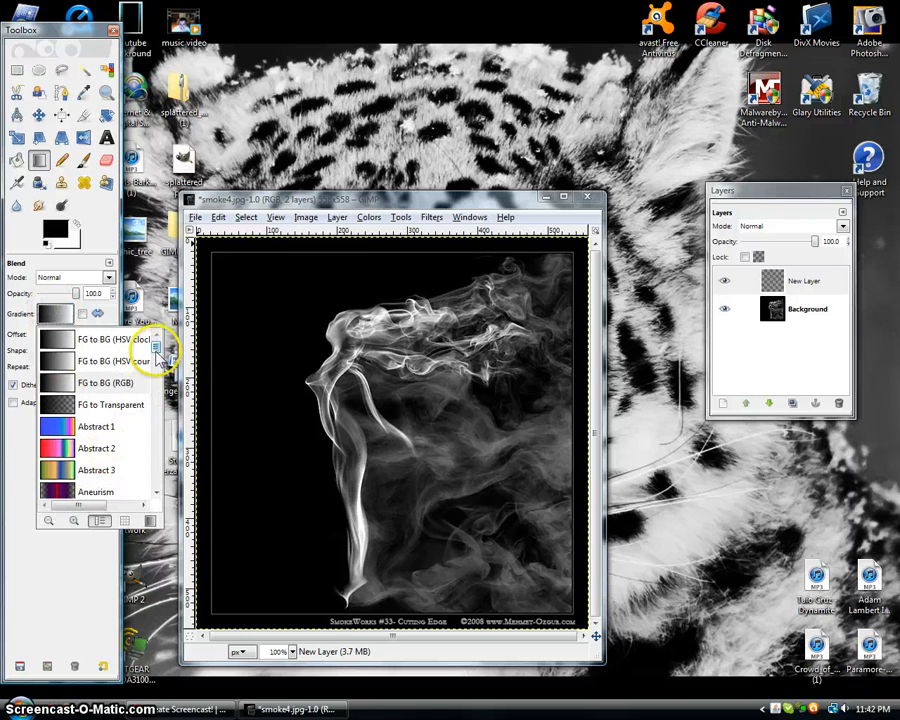
scroll(down, 3)
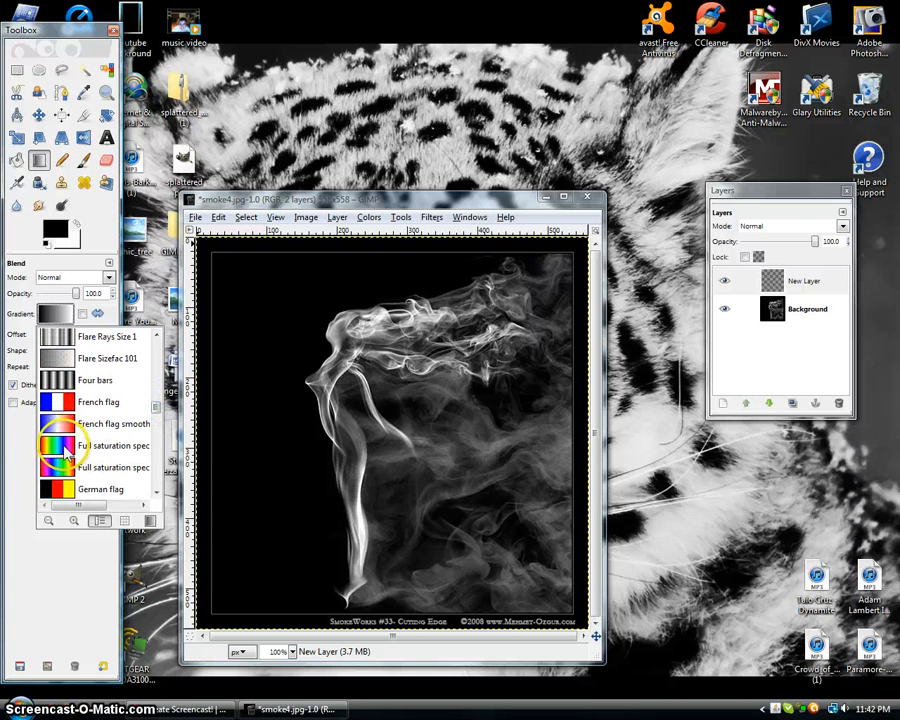
click(50, 445)
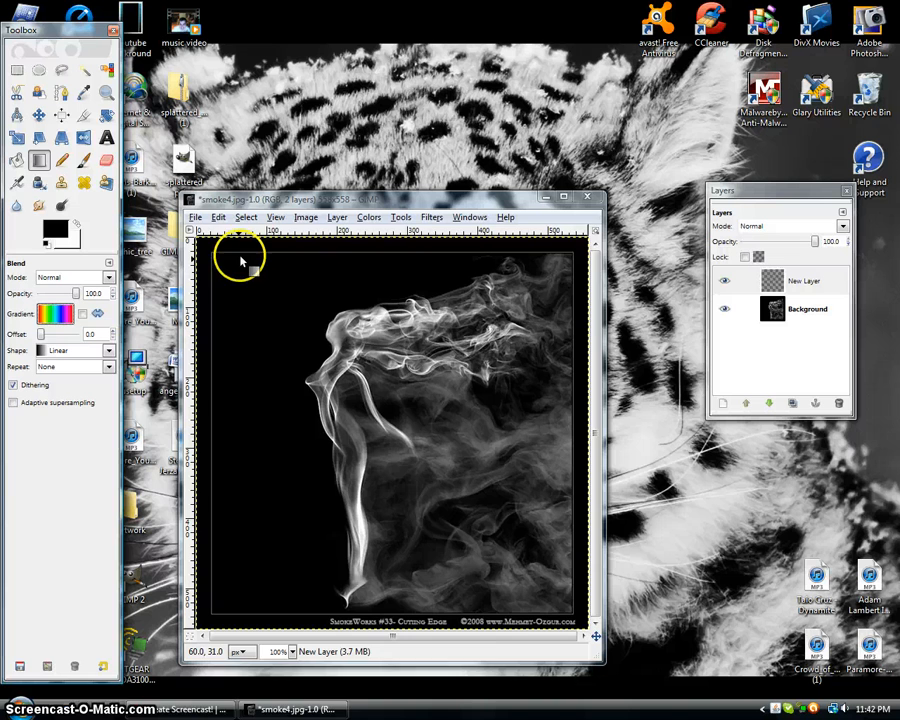
drag(240, 255, 512, 607)
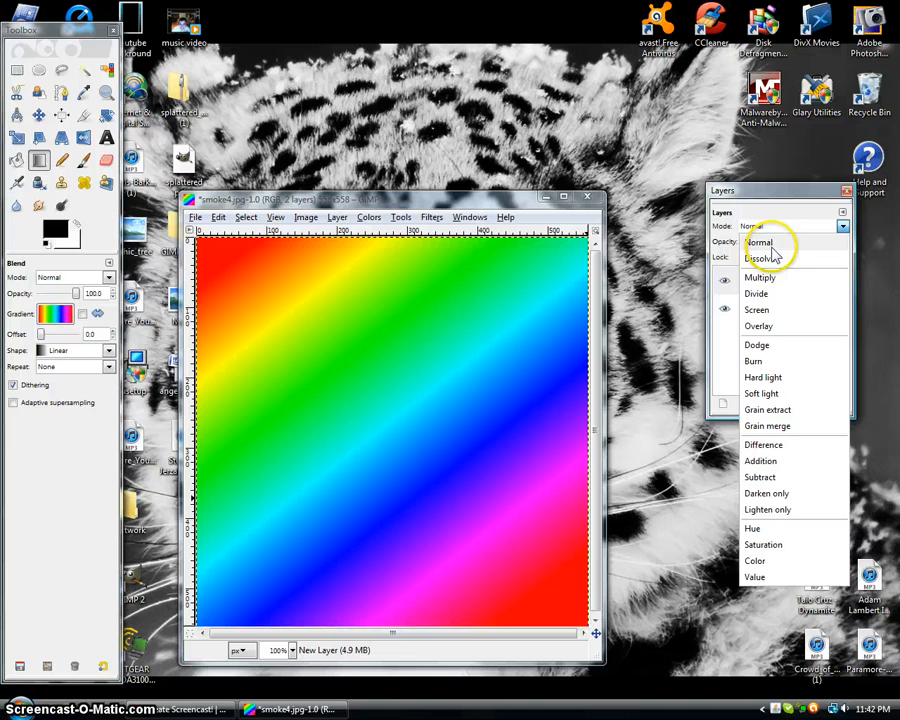
mouse_move(755, 309)
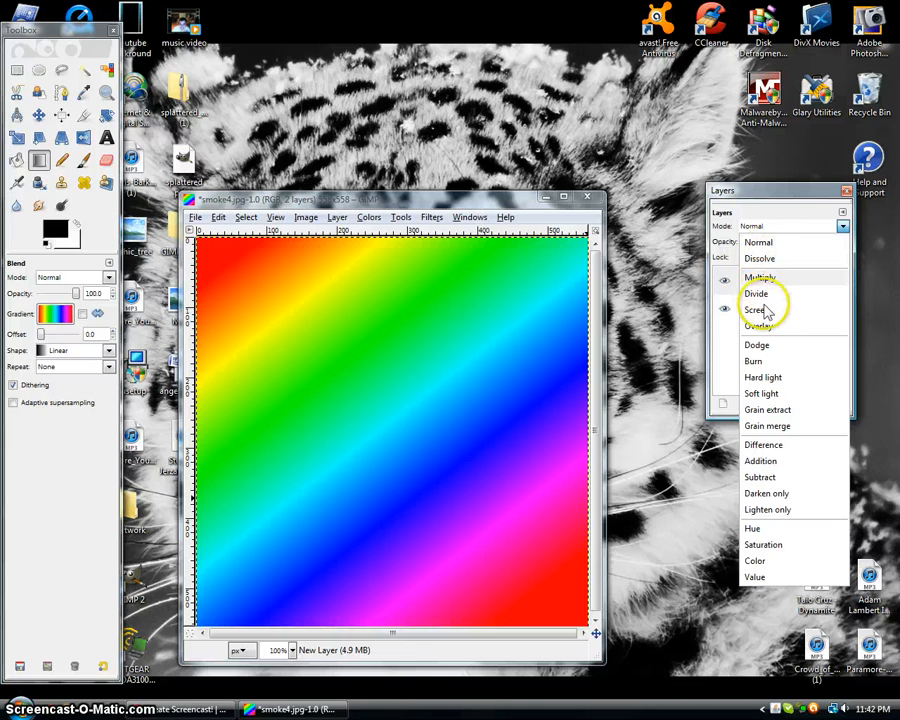
Set the rainbow layer's blending mode to Overlay in the Layers dialog
click(760, 326)
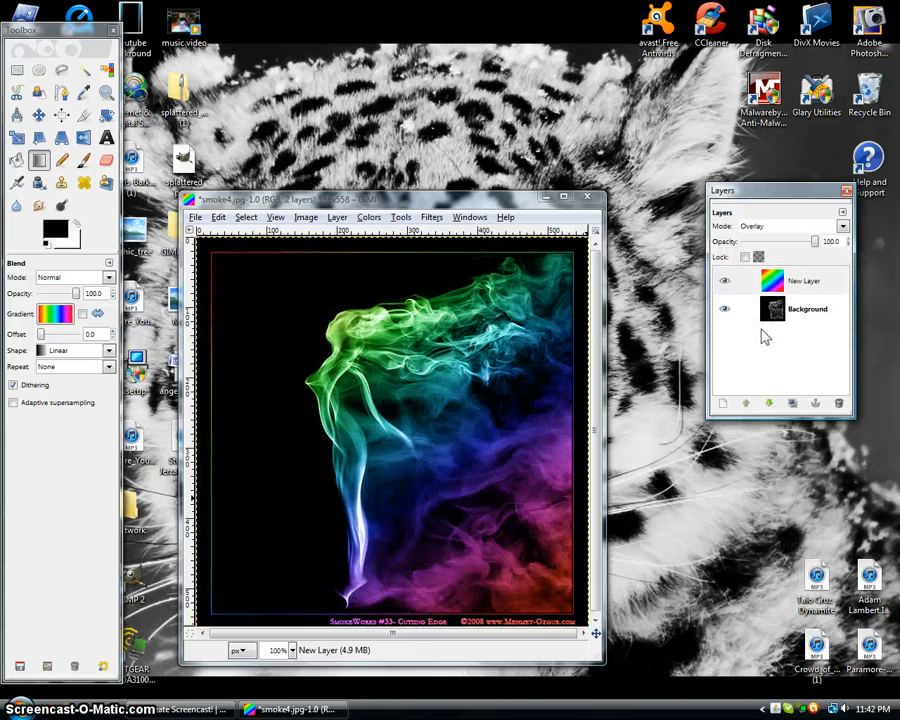
click(726, 281)
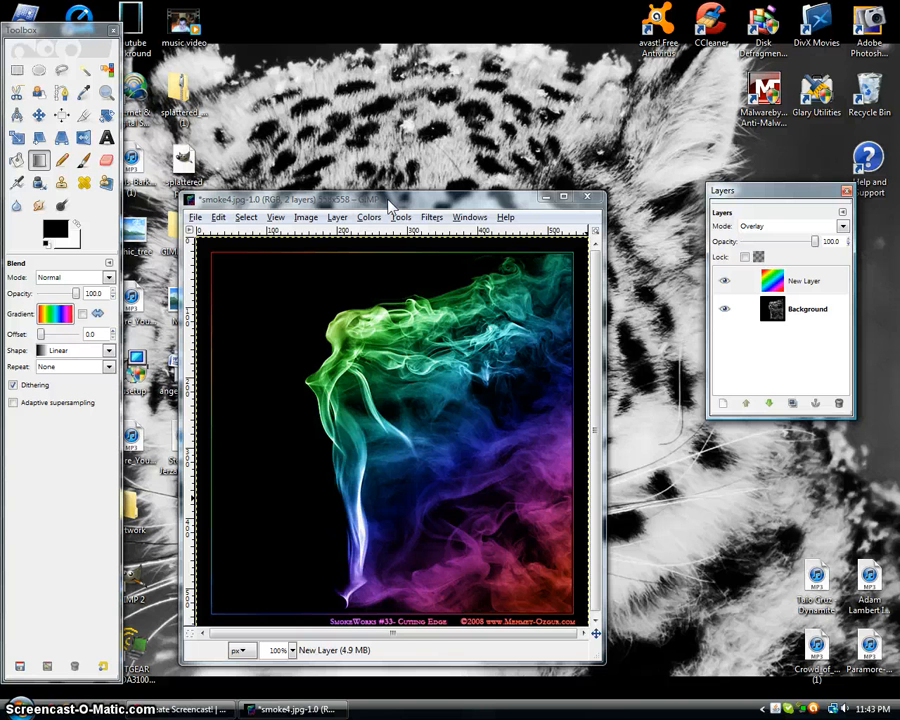
mouse_move(622, 197)
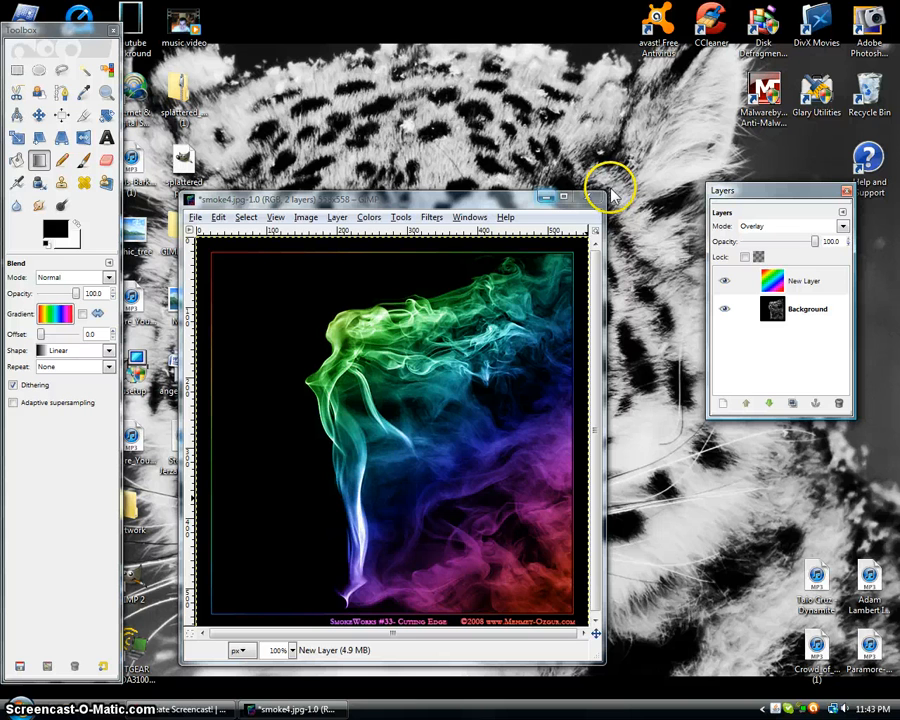
mouse_move(575, 206)
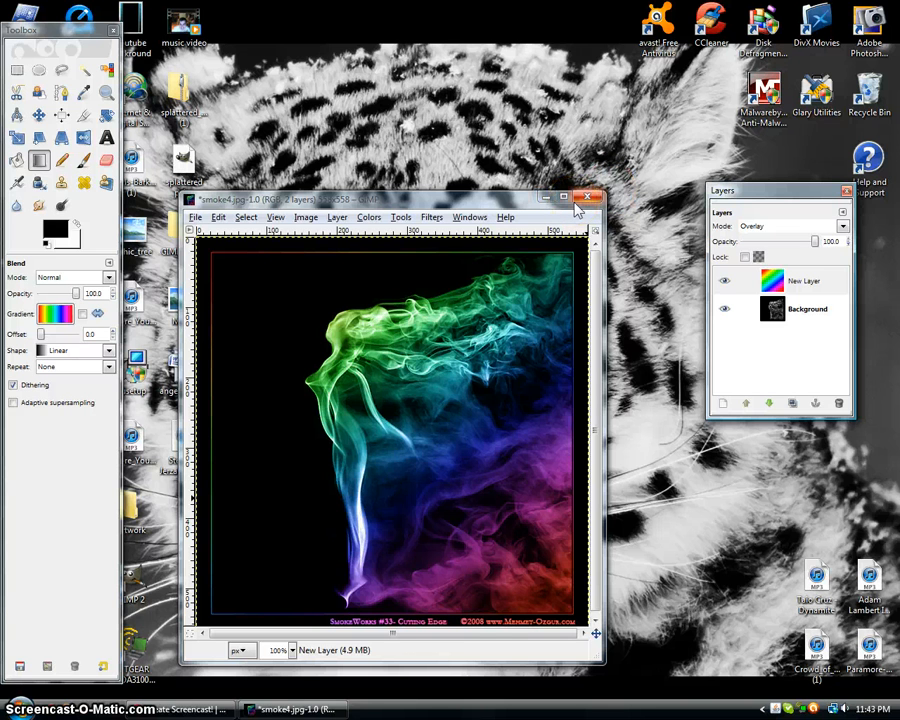
mouse_move(590, 200)
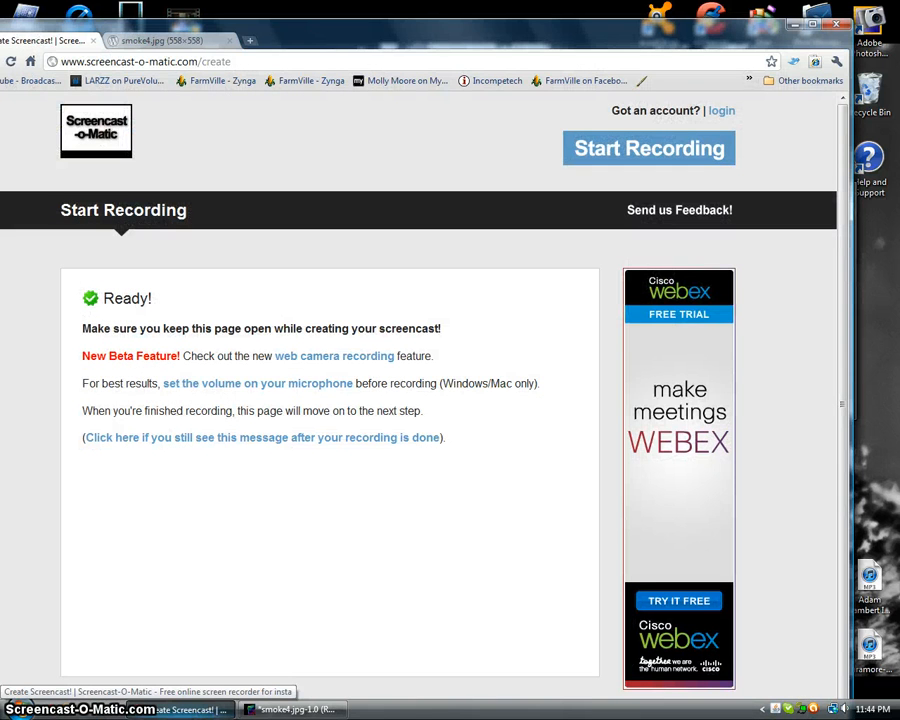
mouse_move(360, 445)
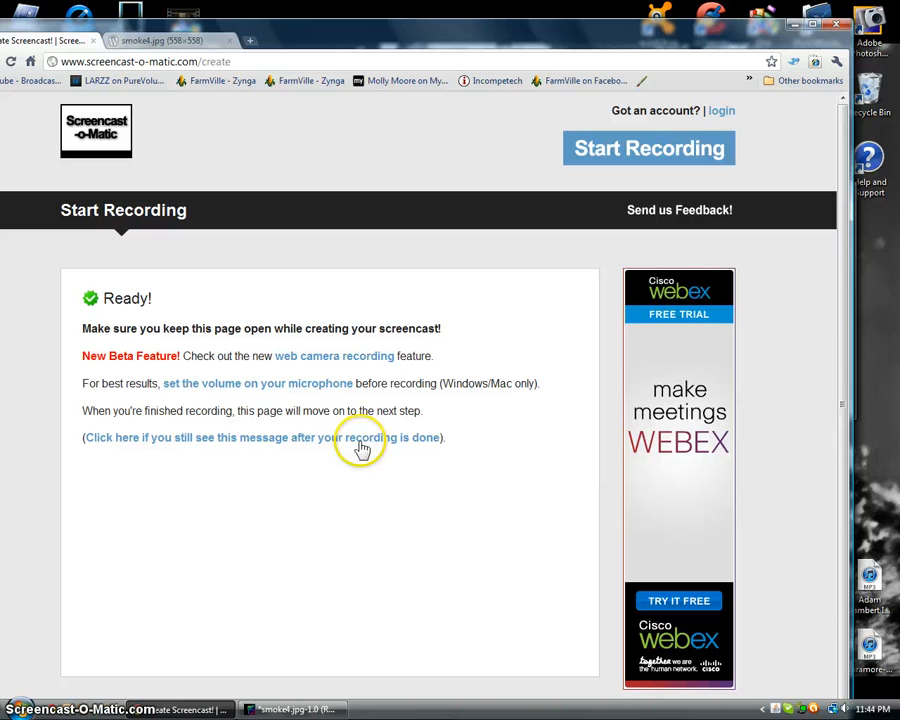